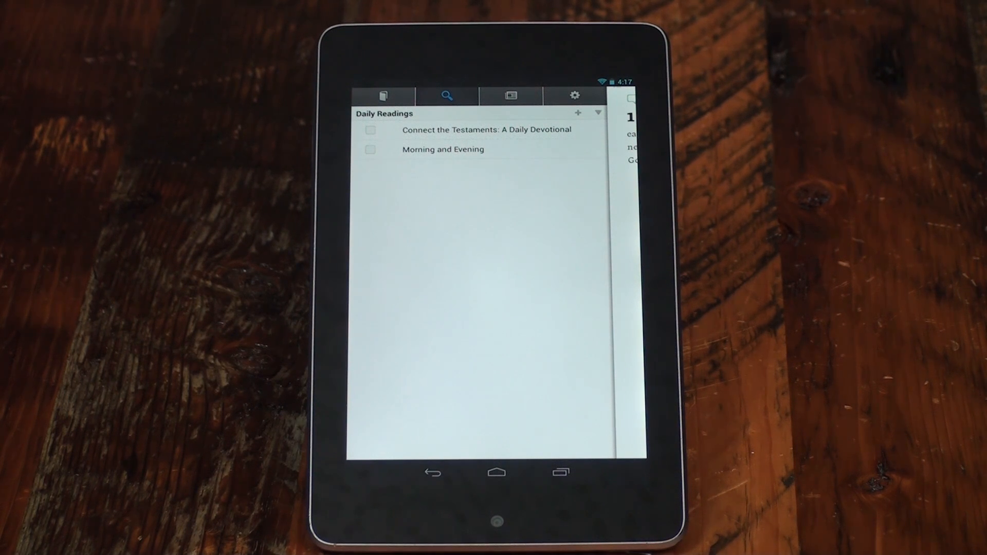
Advance past Daily Readings to the Tools panel listing Favorites, History and Text Comparison.
left_click(447, 96)
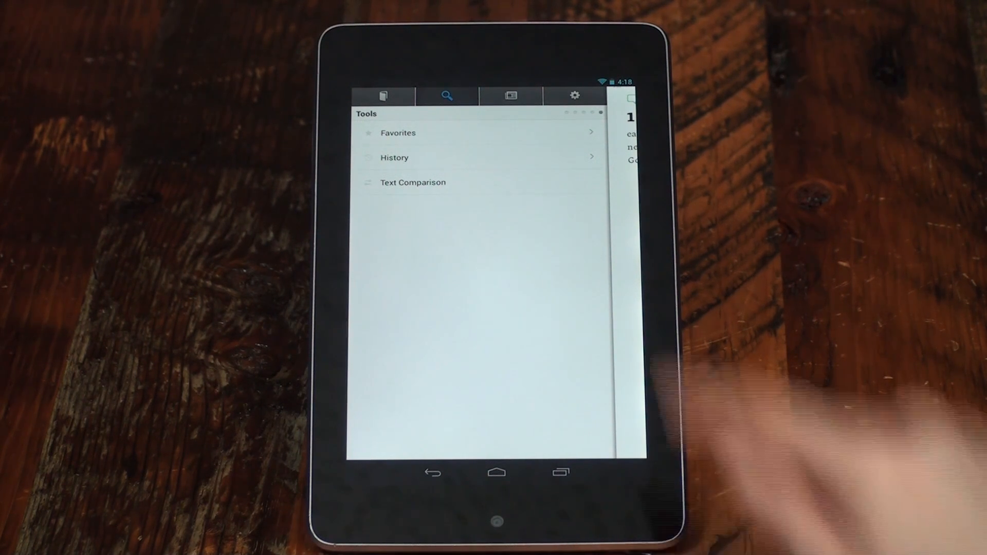
View the Logos Blog post list, then show the Settings panel with Presentations, Help, About, Store.
left_click(510, 96)
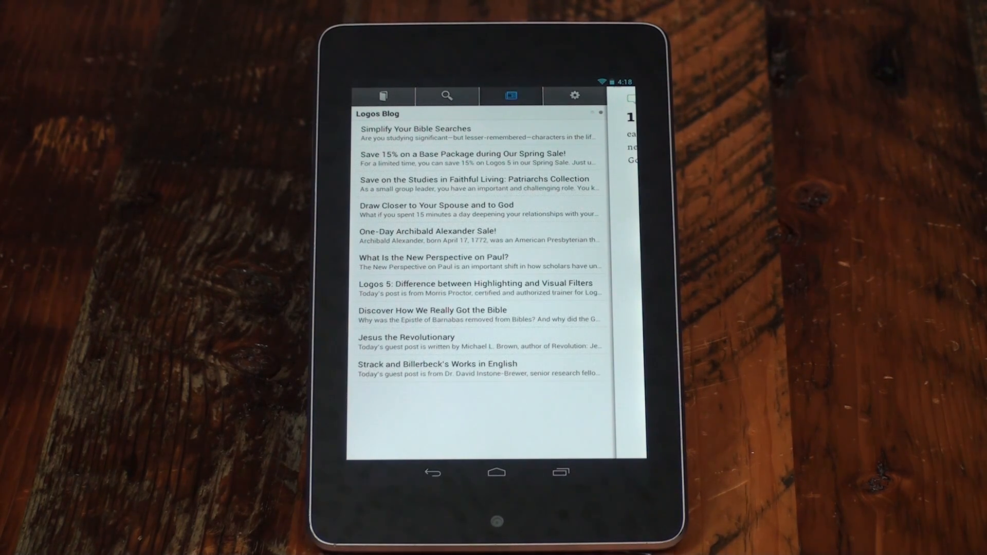
left_click(574, 95)
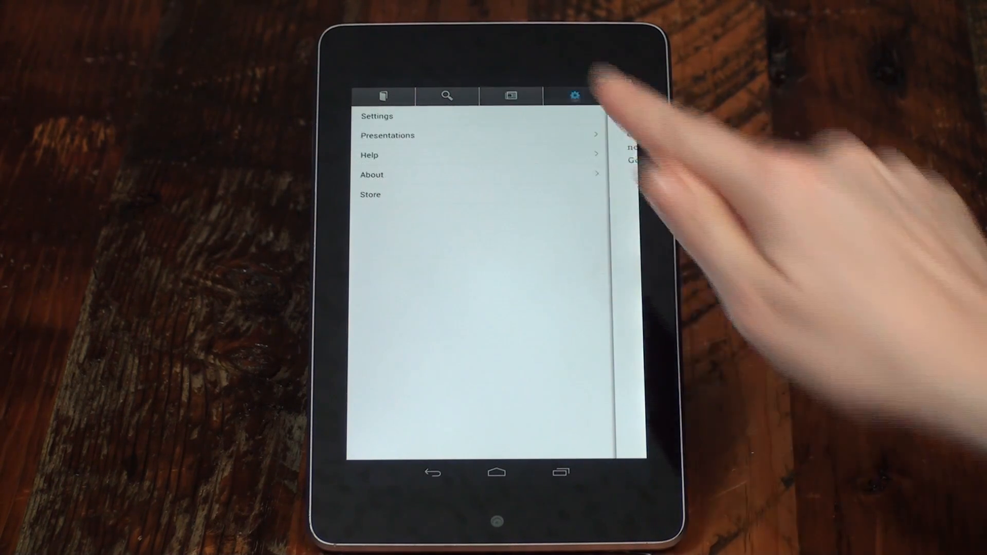